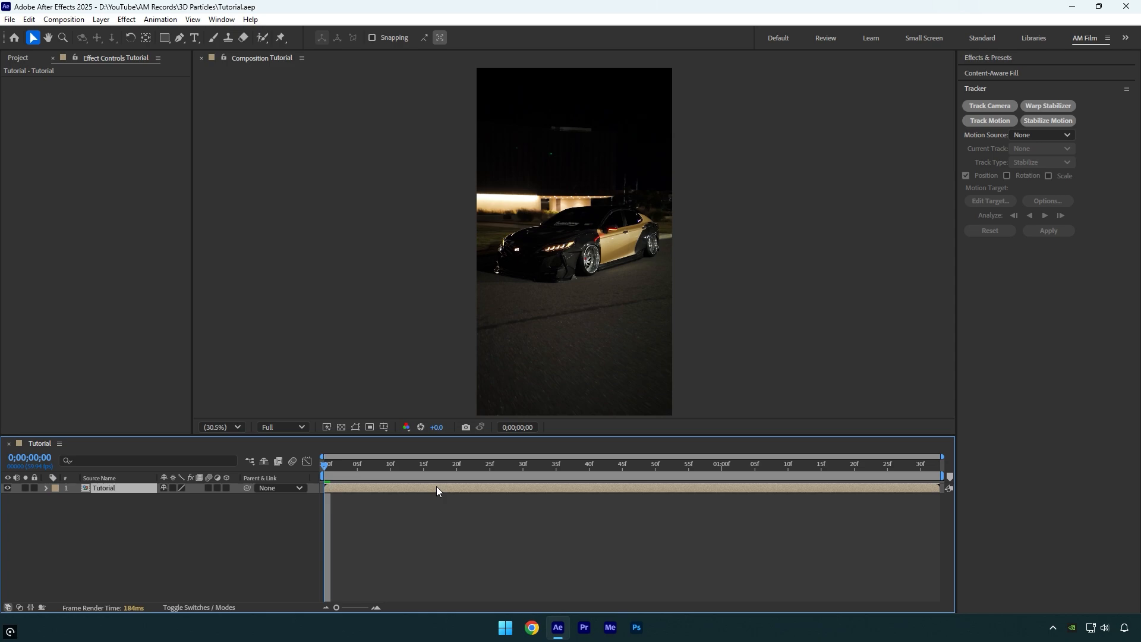
mouse_move(936, 262)
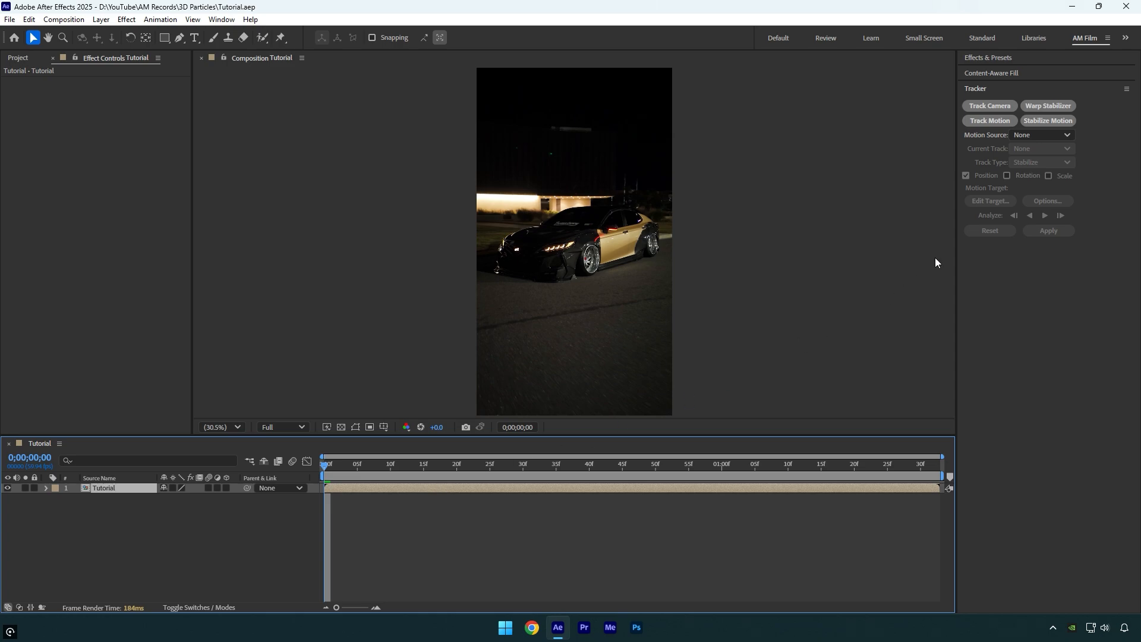
Run Track Camera on the night car footage layer; the solve fails.
left_click(989, 106)
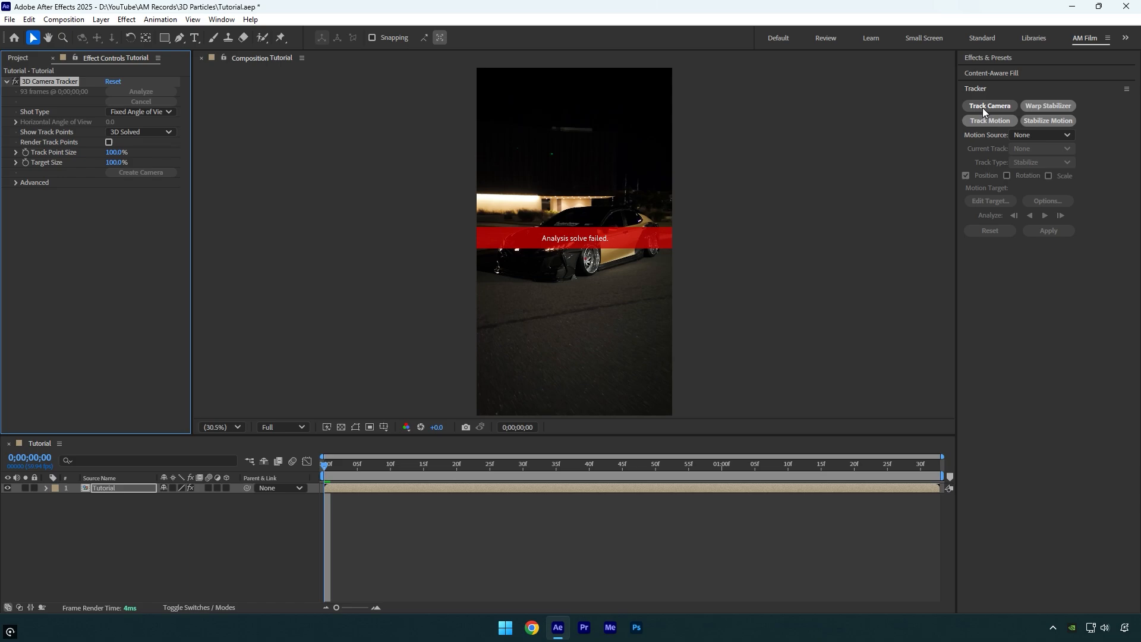
mouse_move(593, 234)
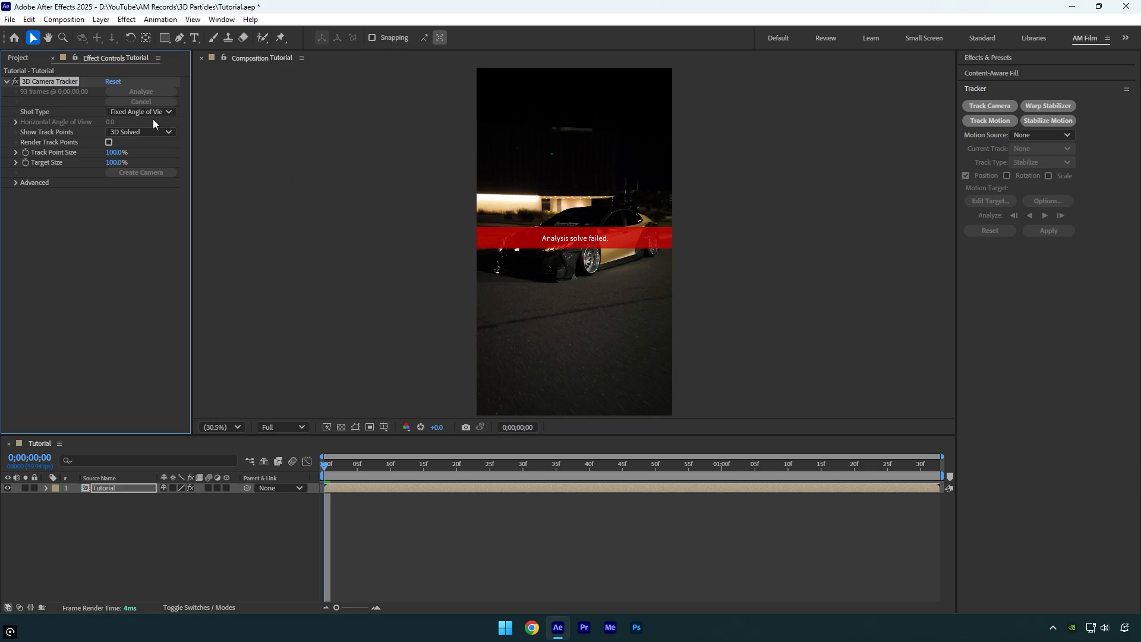
Set the tracker's Shot Type to Specify Angle of View at 45.0 so it re-solves.
left_click(141, 112)
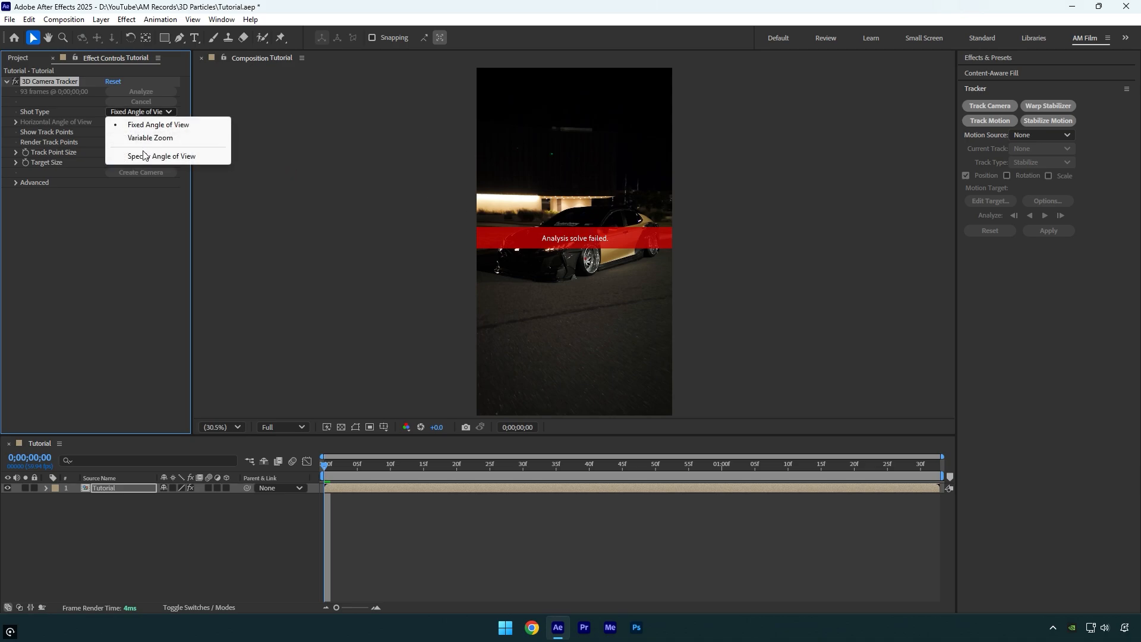
left_click(162, 156)
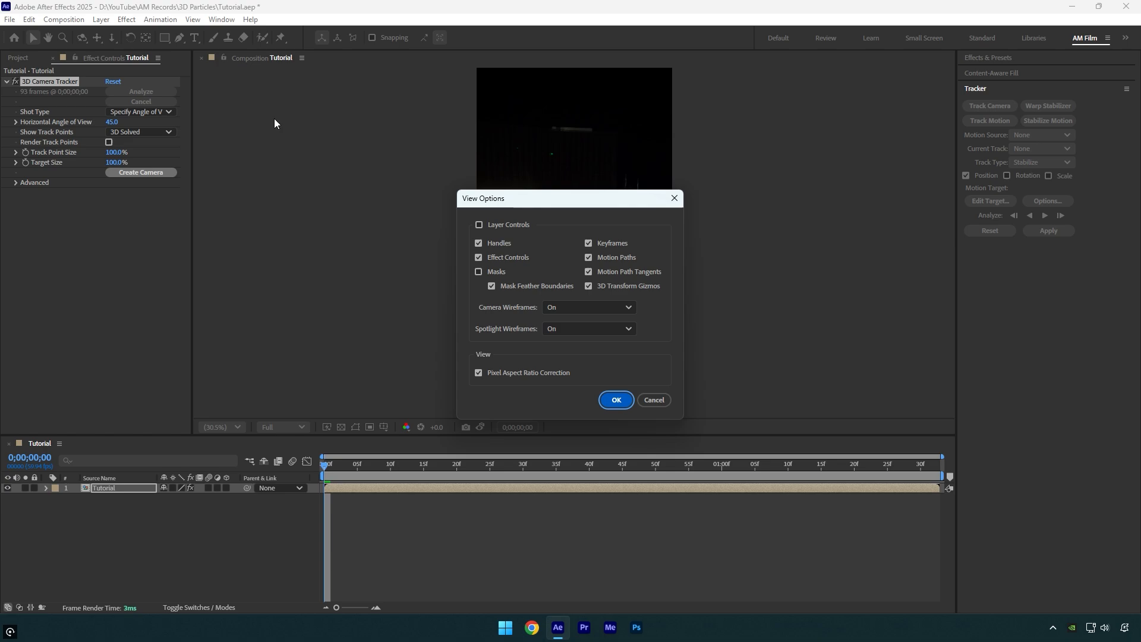
Enable Layer Controls in View Options so the track points show over the footage.
left_click(479, 224)
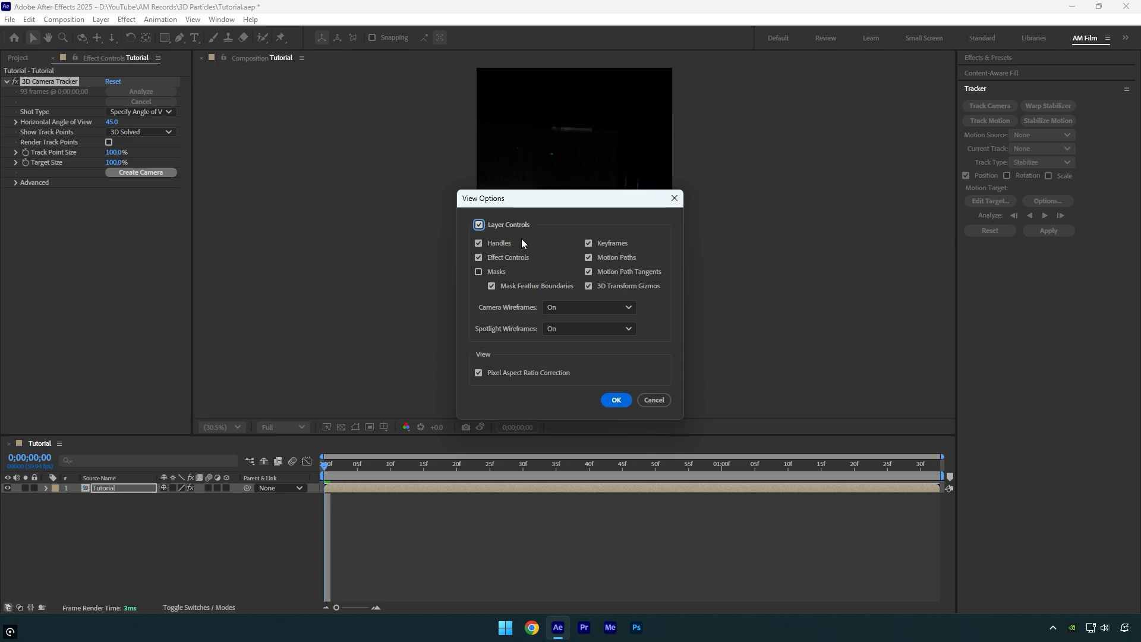
left_click(615, 399)
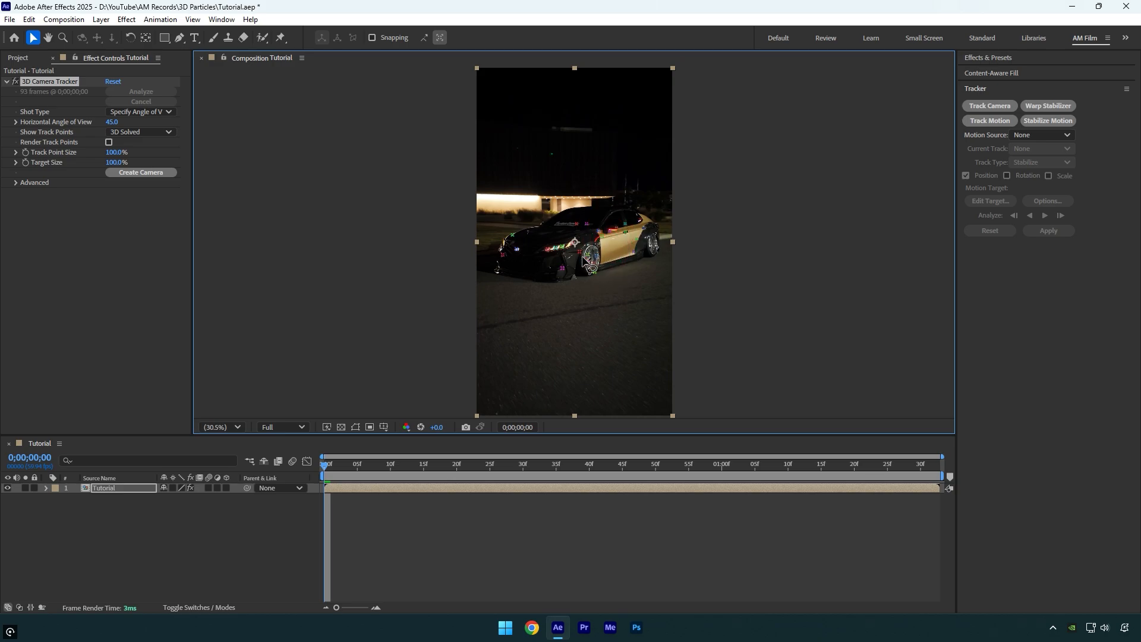
Create a solid and 3D tracker camera from track points on the car's side and select Track Solid 1.
right_click(589, 258)
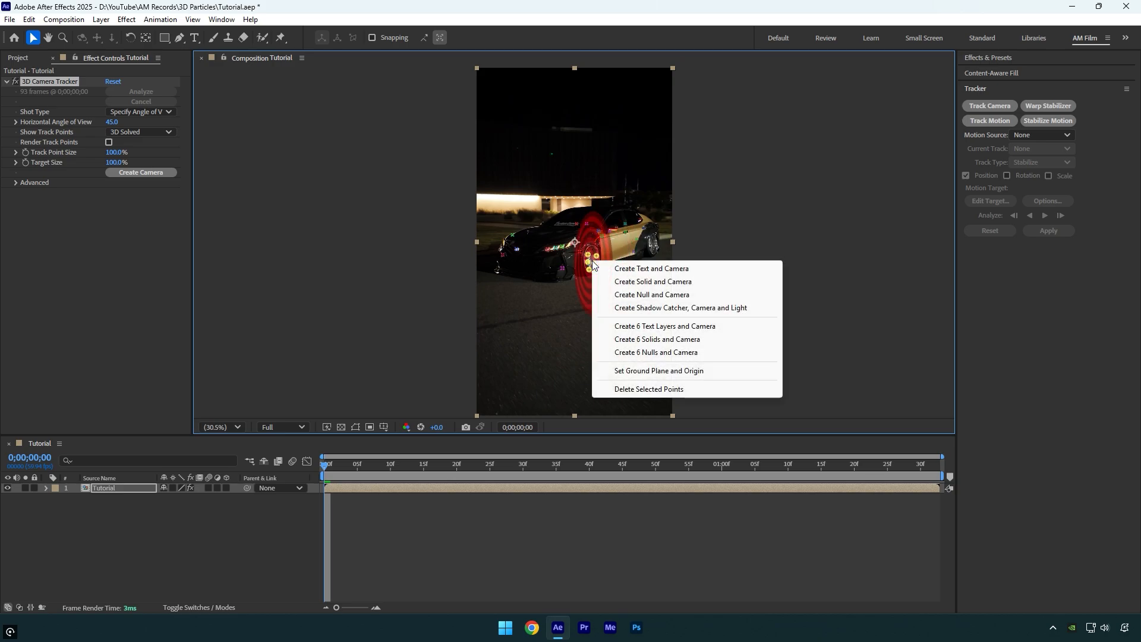
left_click(652, 281)
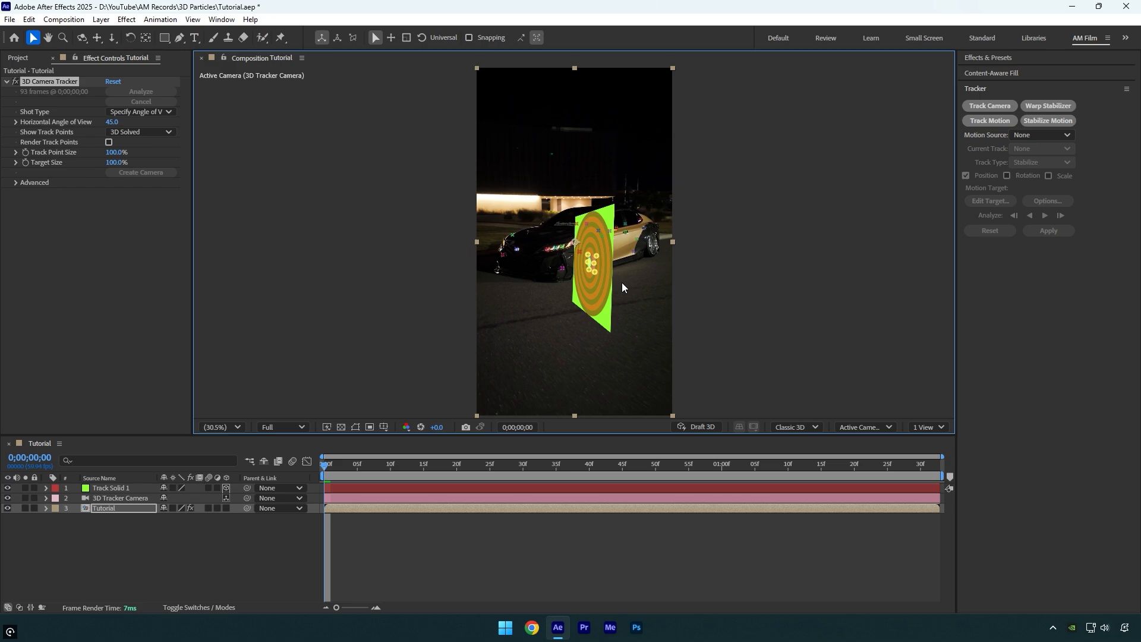
left_click(110, 487)
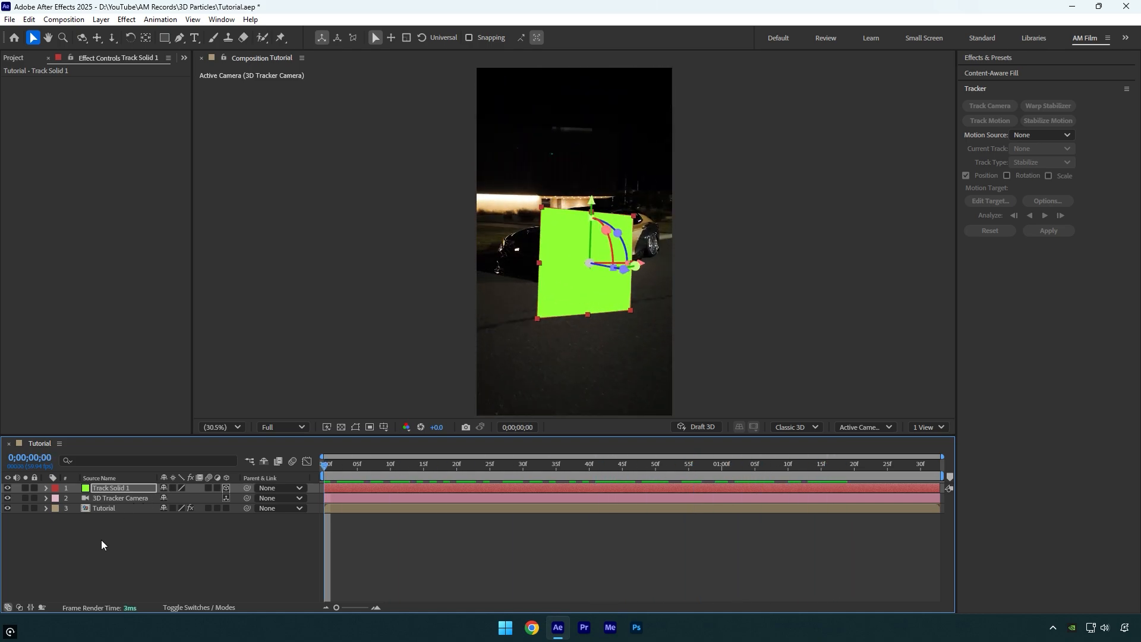
Create a new comp-sized solid layer named Particles.
right_click(102, 544)
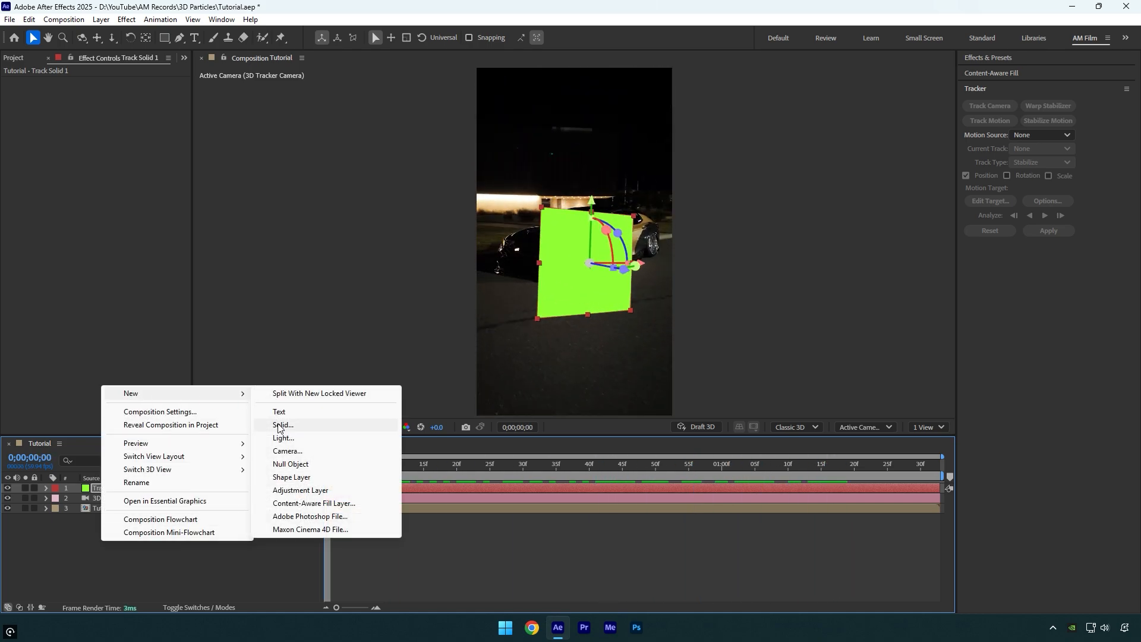
left_click(282, 426)
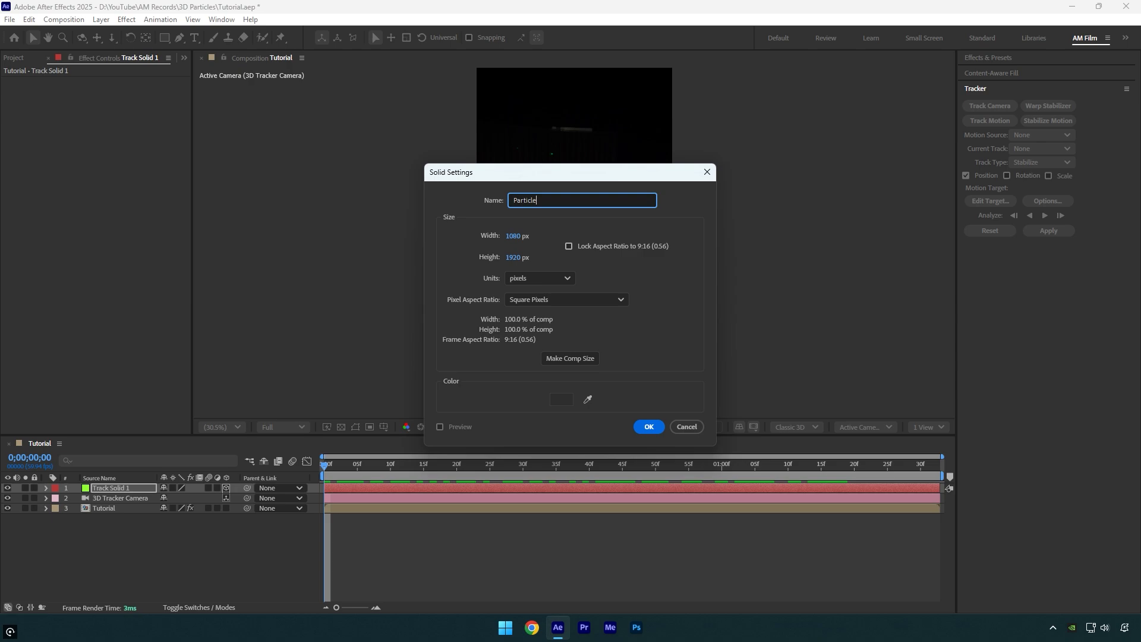
type("s")
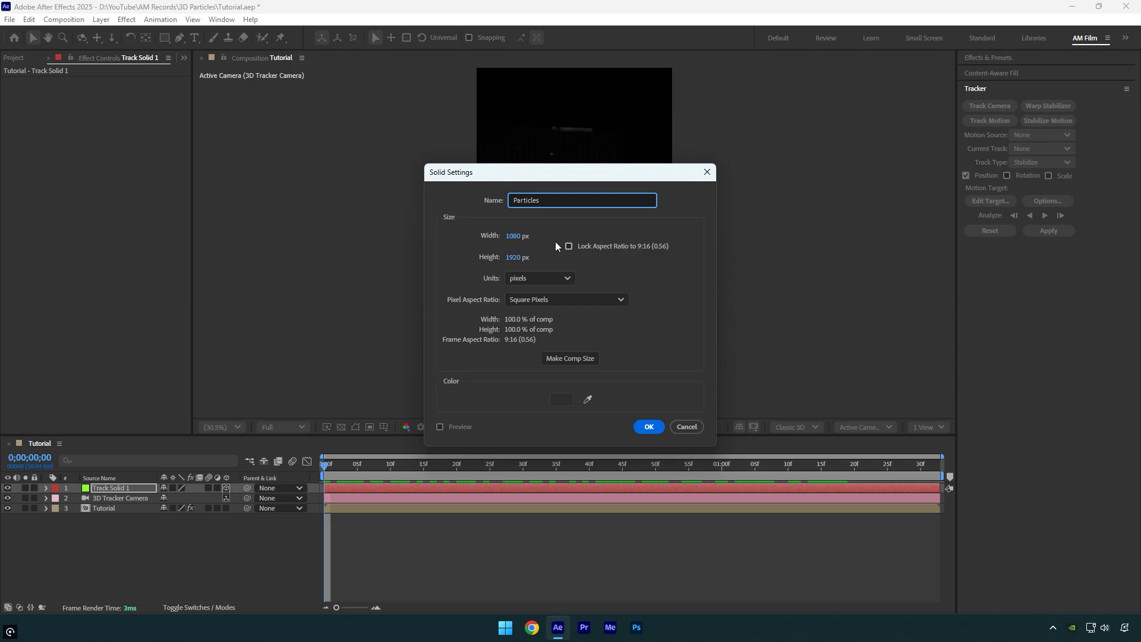
left_click(646, 427)
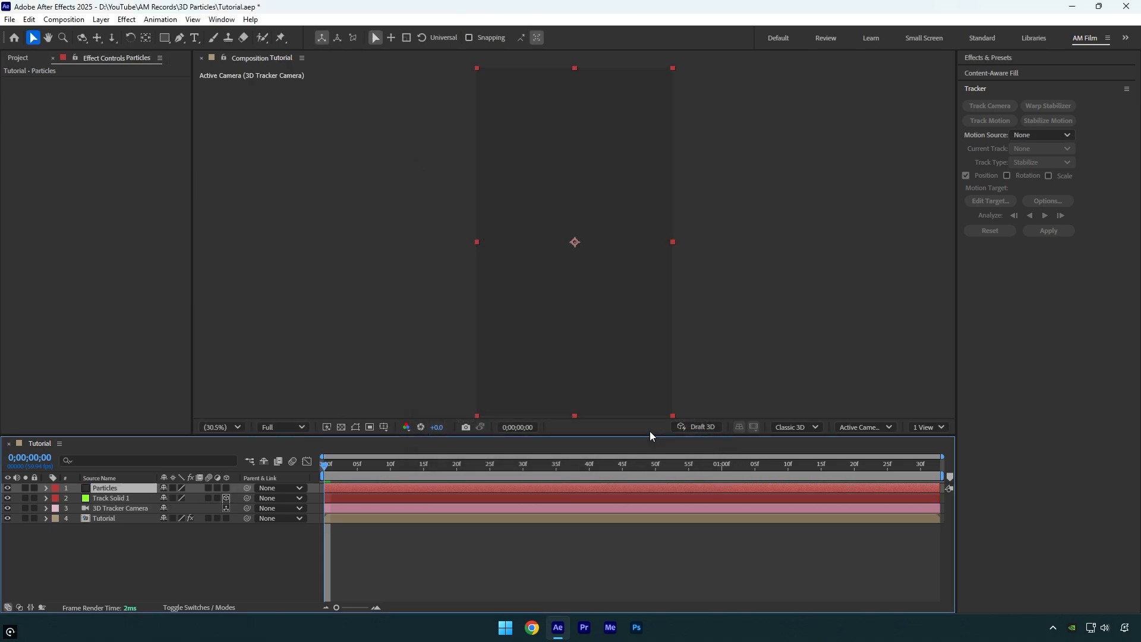
Apply CC Particle World to the Particles solid and preview the particles over the car scene.
type("cc par")
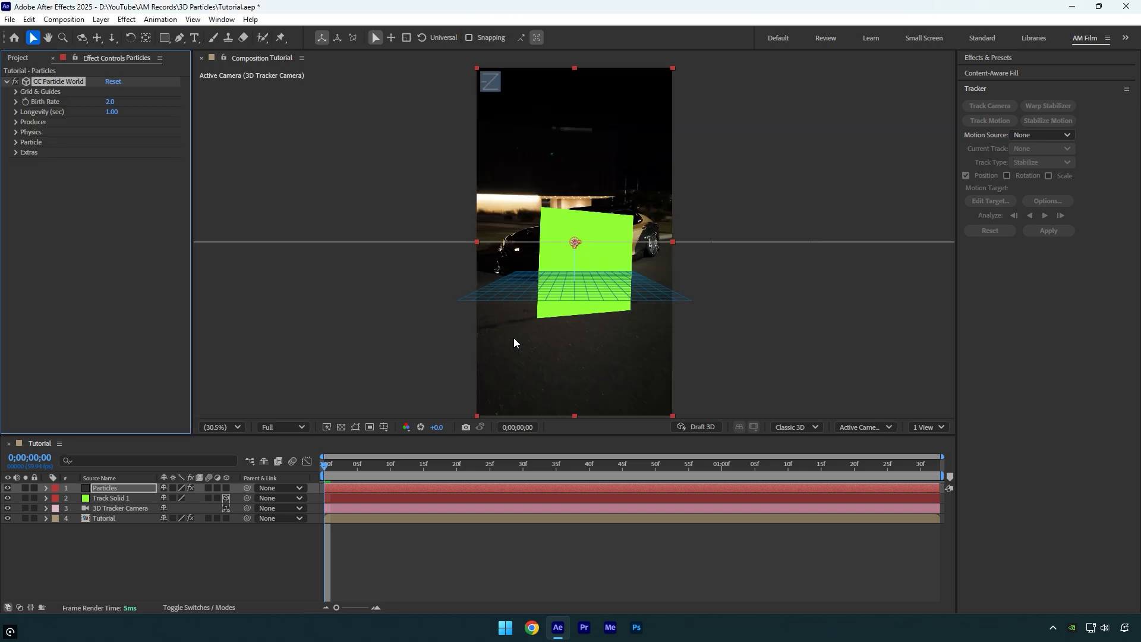
left_click(363, 463)
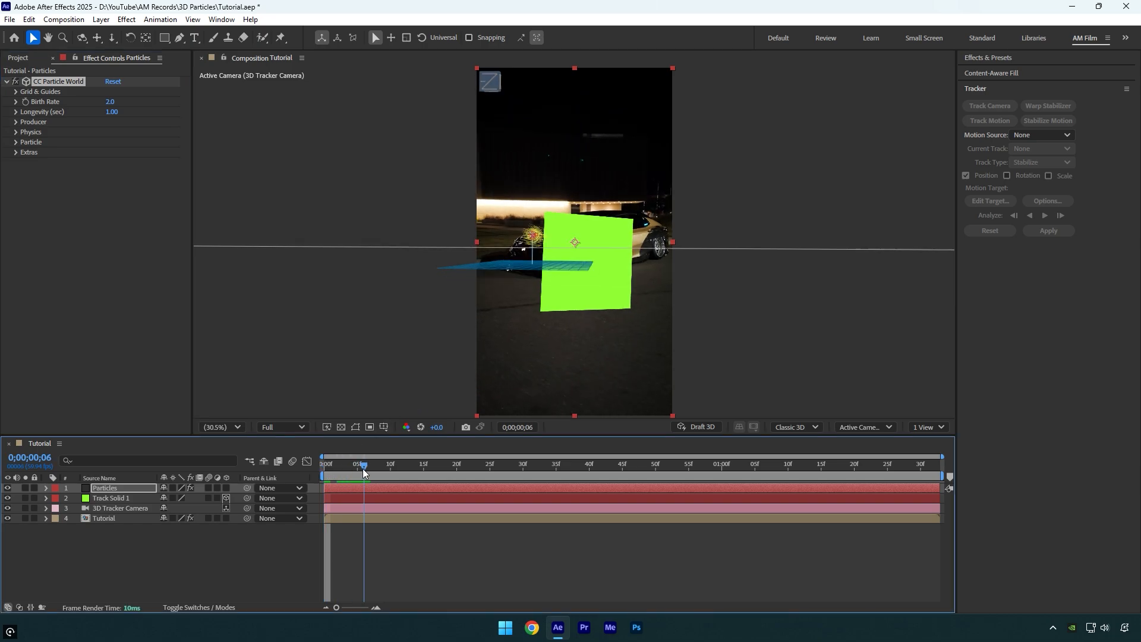
left_click_drag(364, 463, 416, 464)
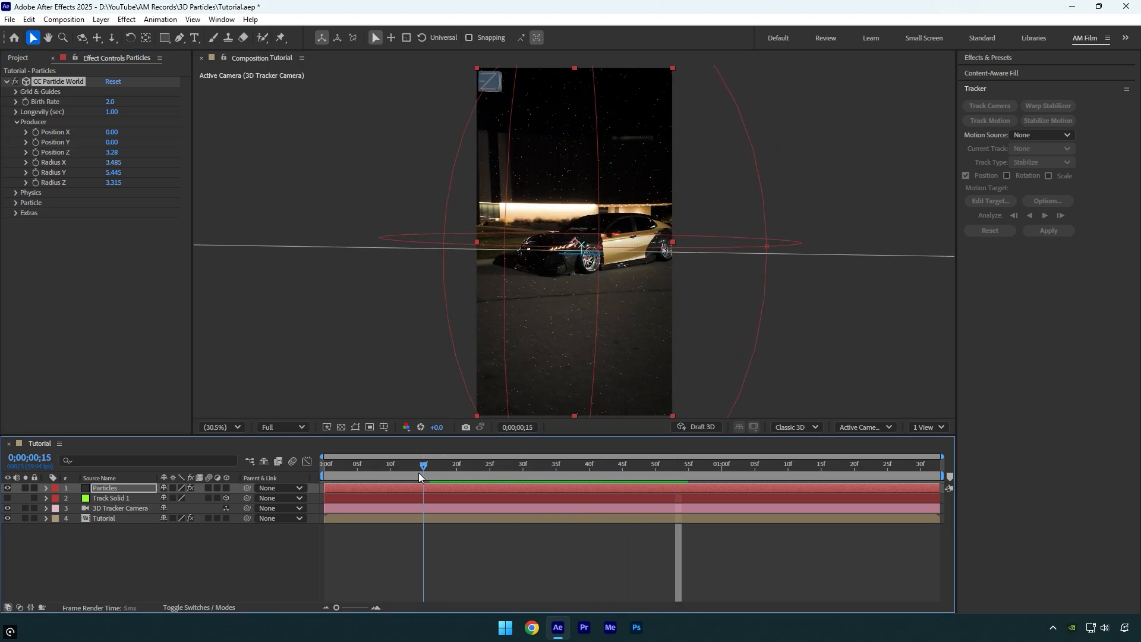
left_click(627, 464)
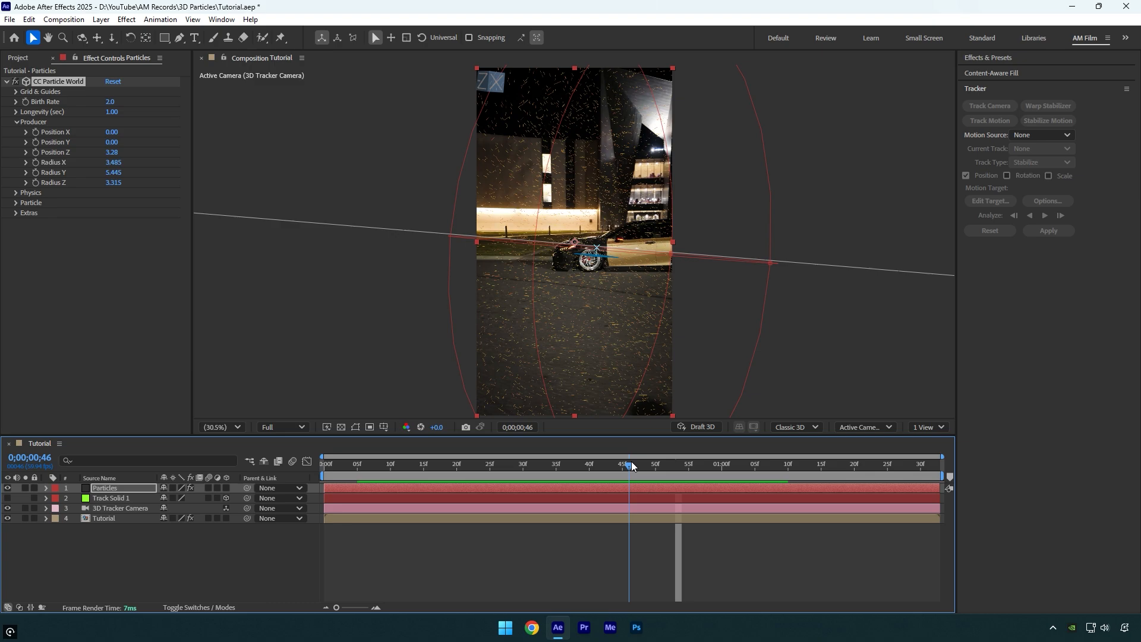
Hide the Grid & Guides overlays and reveal CC Particle World's Particle settings.
left_click(40, 92)
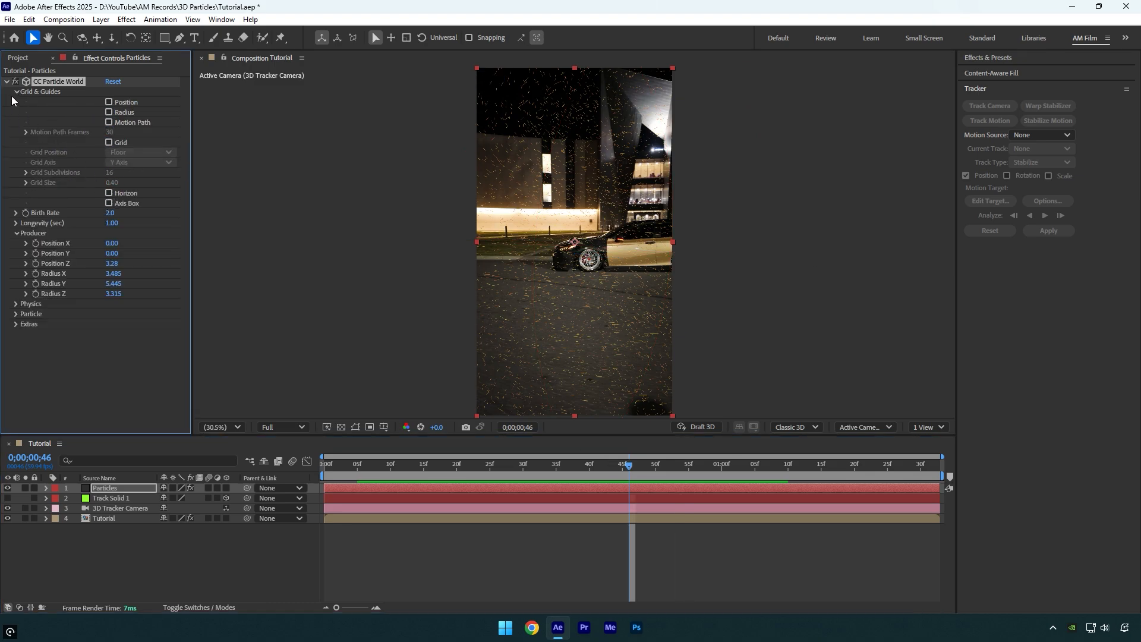
left_click(15, 91)
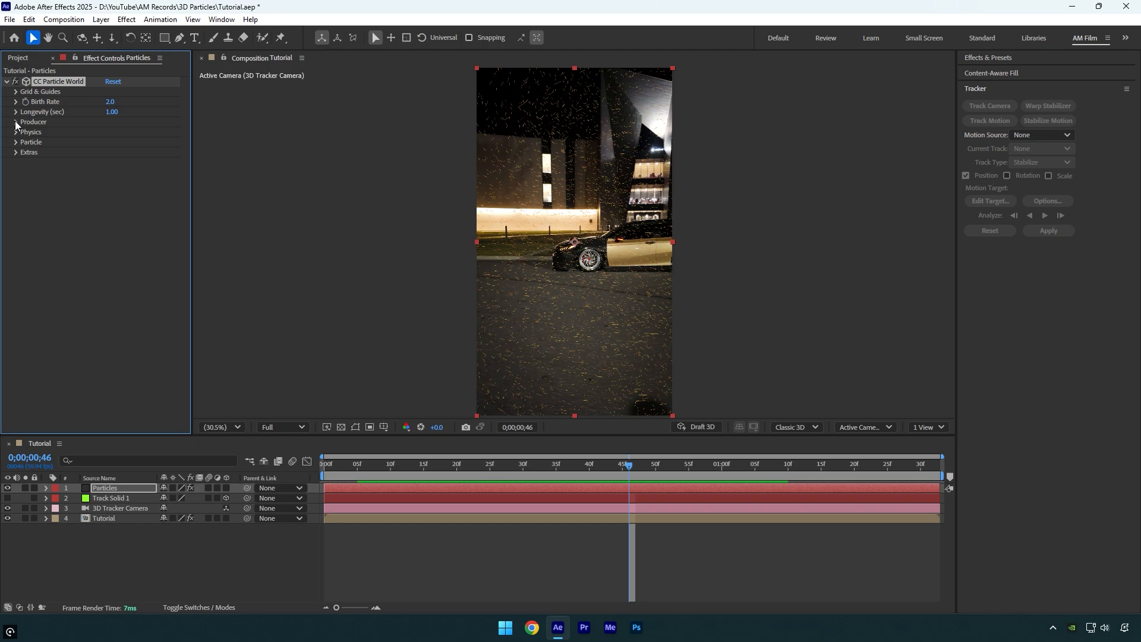
left_click(15, 142)
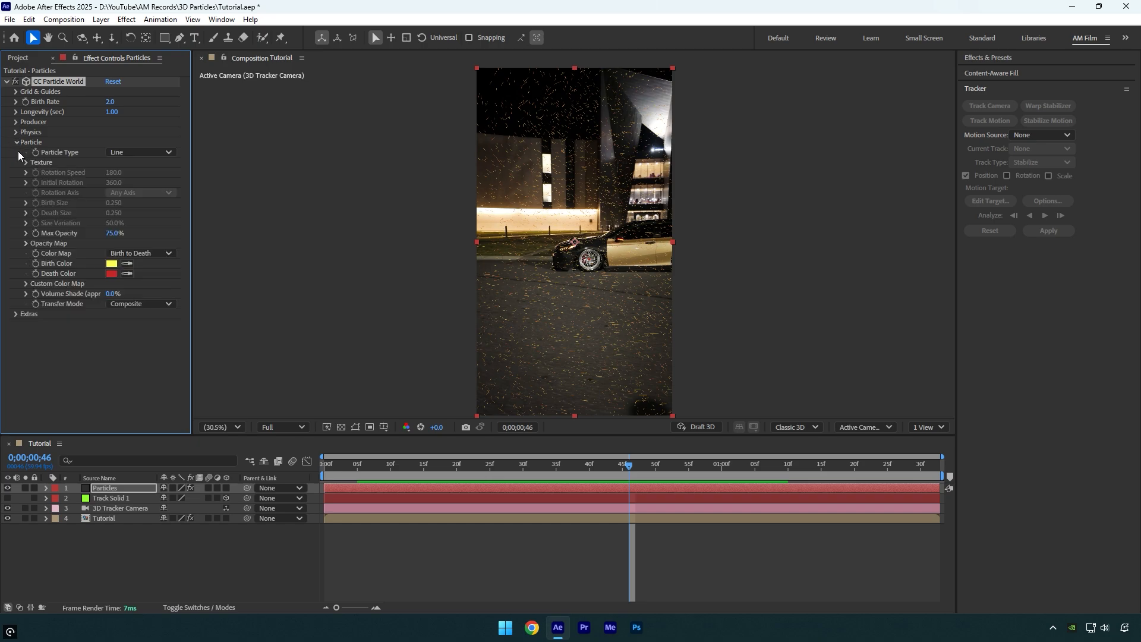
Make the particles Faded Spheres with a white birth colour.
left_click(140, 151)
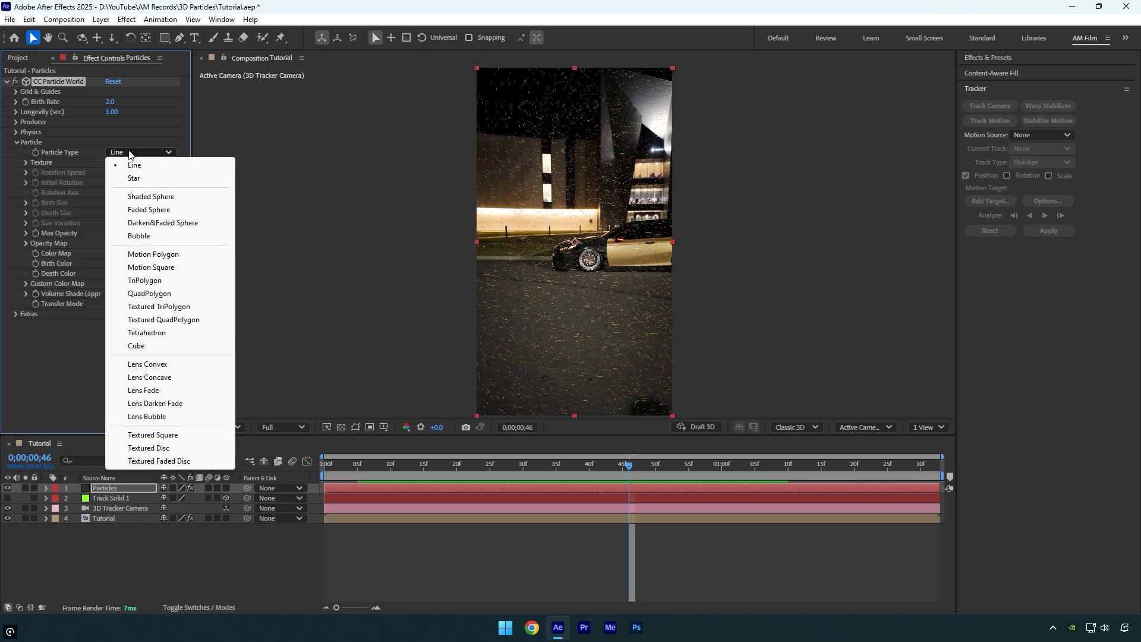
left_click(150, 211)
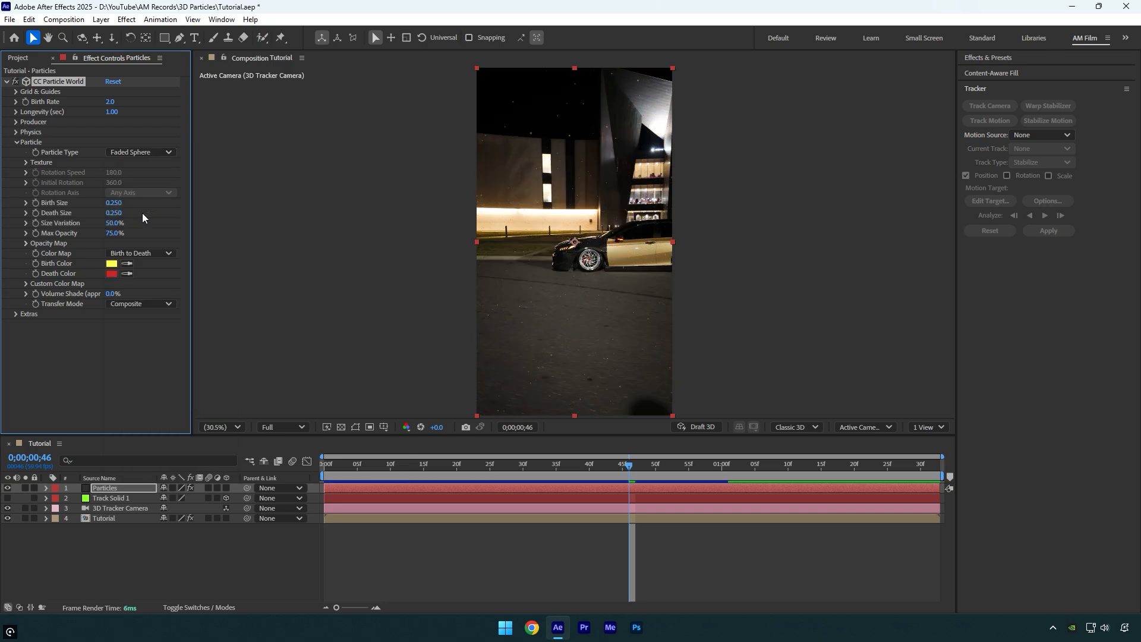
left_click(112, 264)
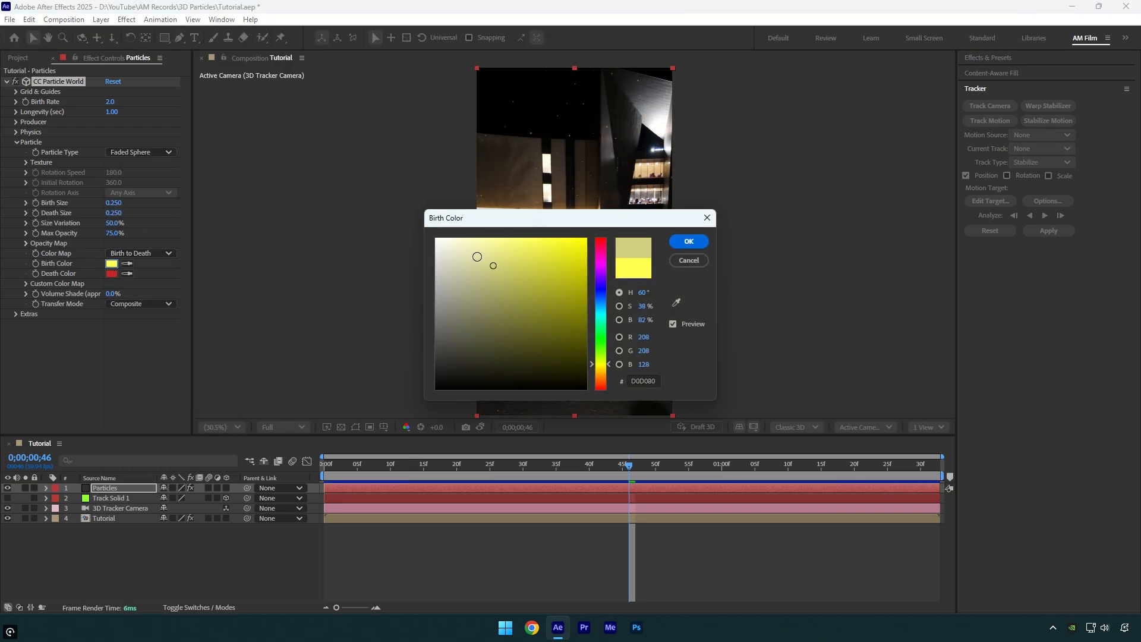
left_click(686, 241)
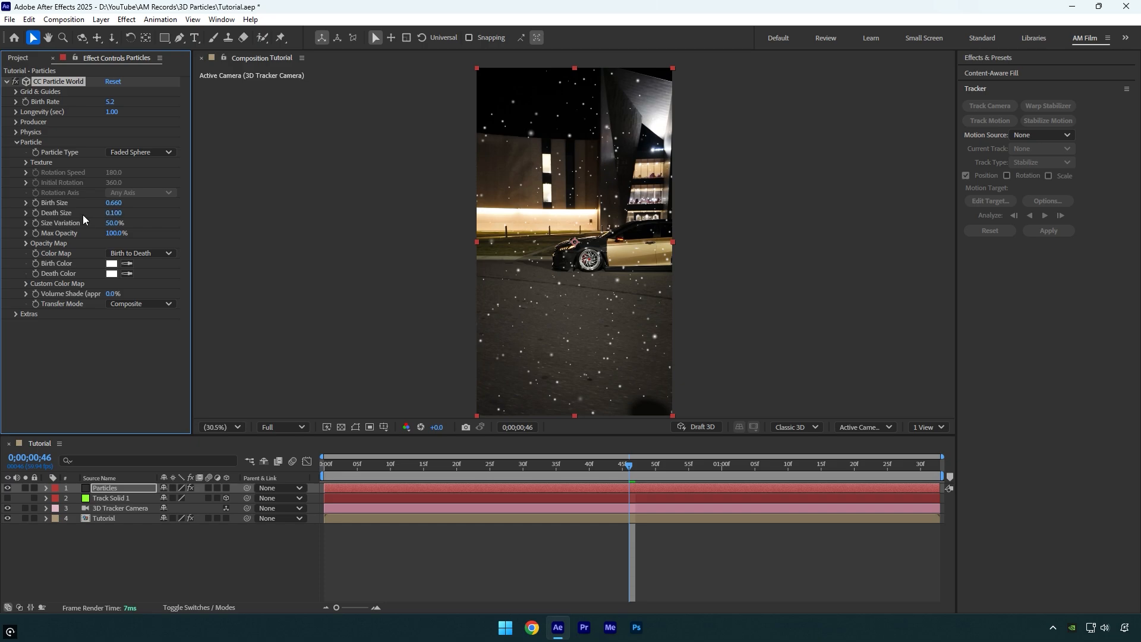
Reveal the Physics settings and review the white particles at 0:00:22.
left_click(15, 132)
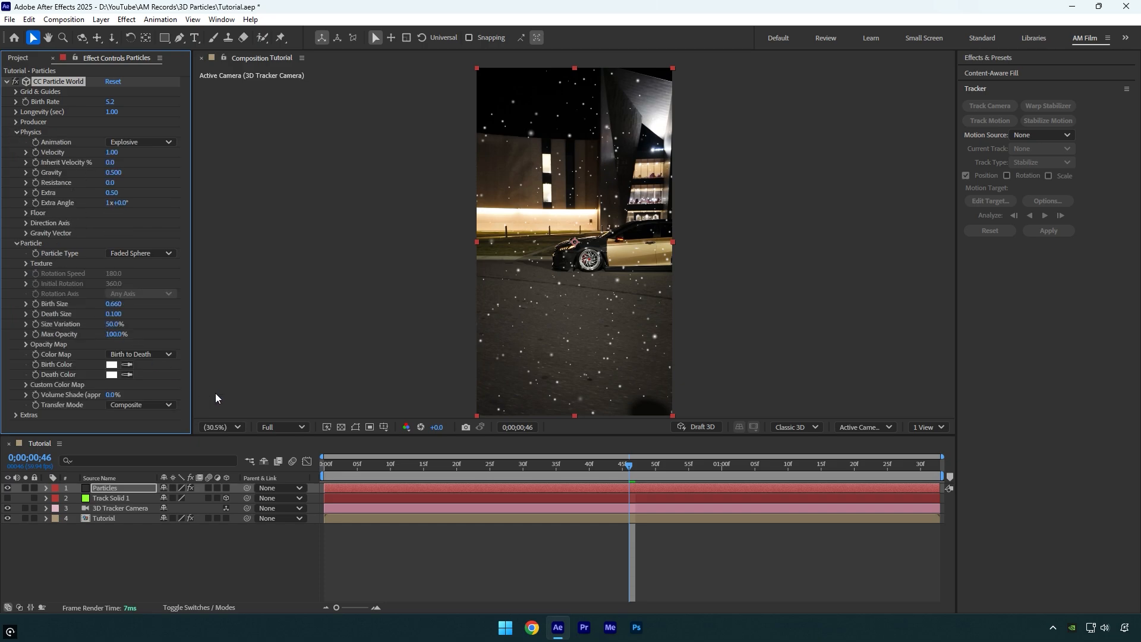
left_click(470, 463)
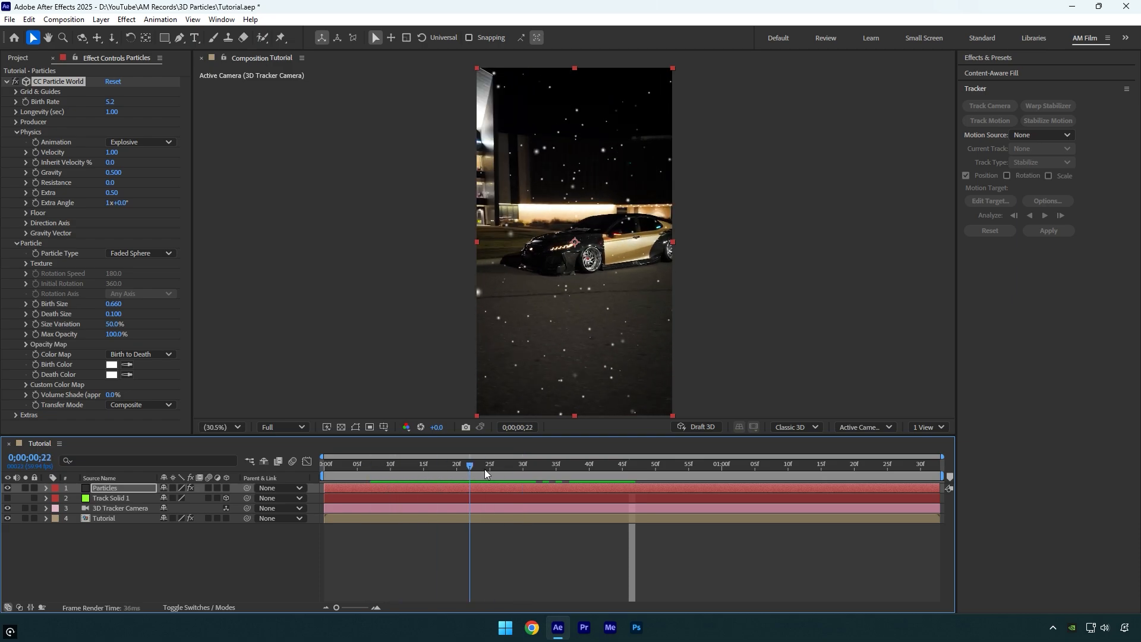